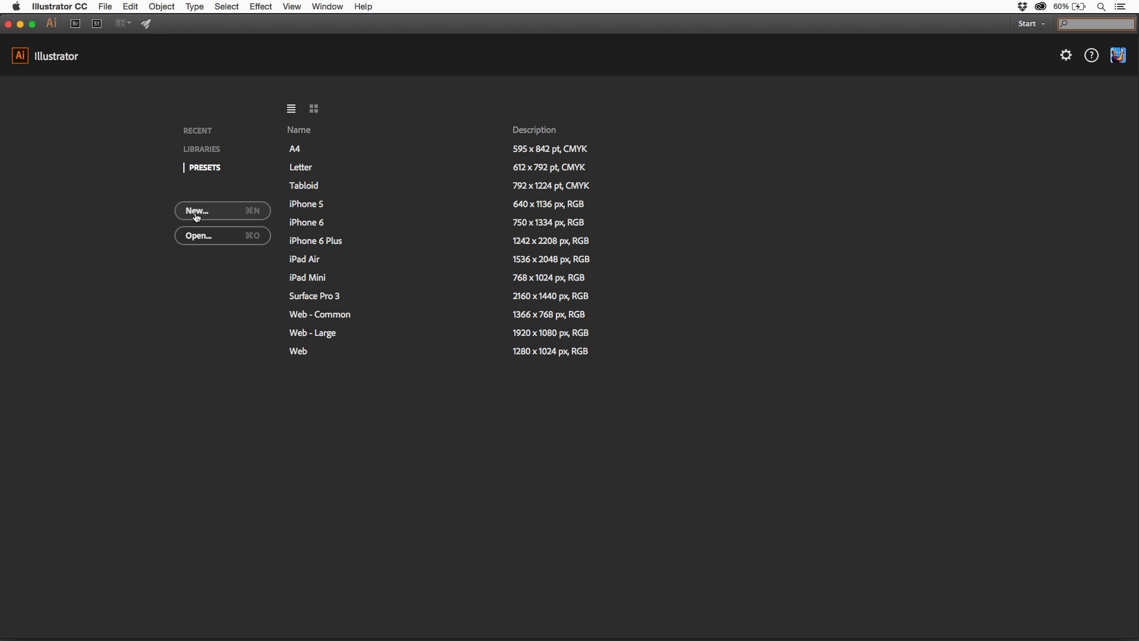
- Create a new document with the Letter print preset
left_click(196, 210)
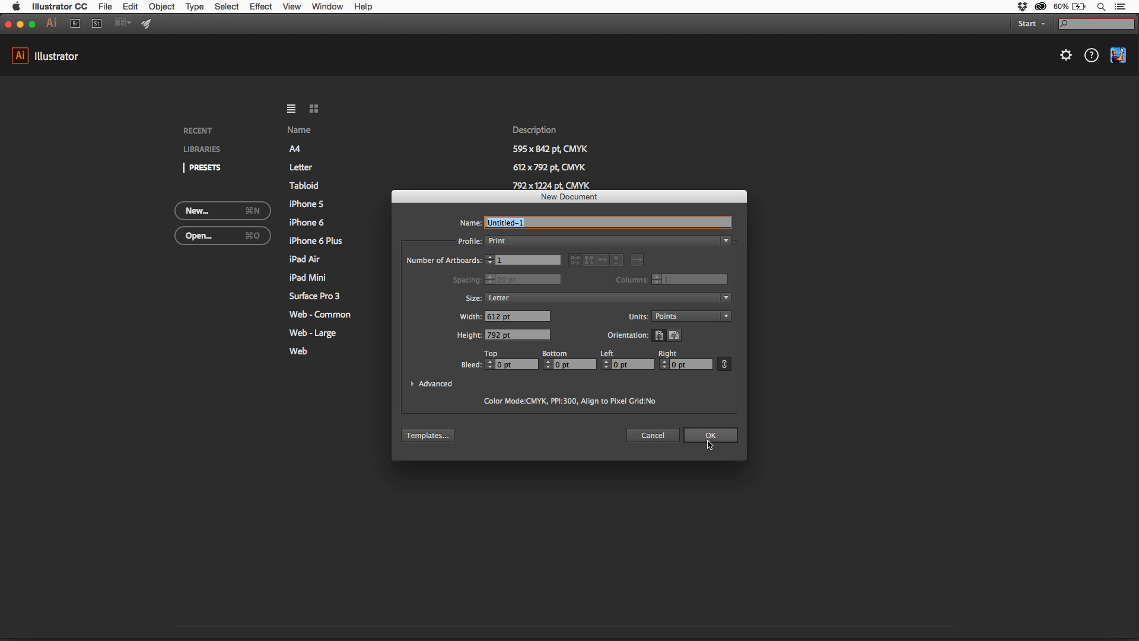
left_click(710, 434)
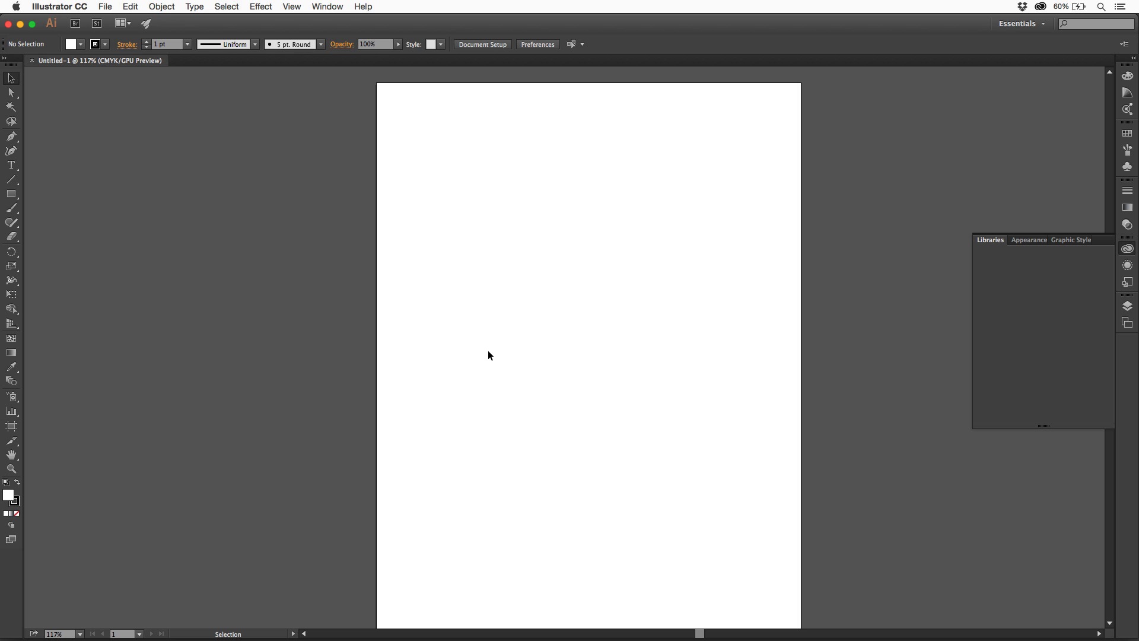
- Activate the Shaper Tool and dismiss the Introduction to Shaper window
left_click(990, 239)
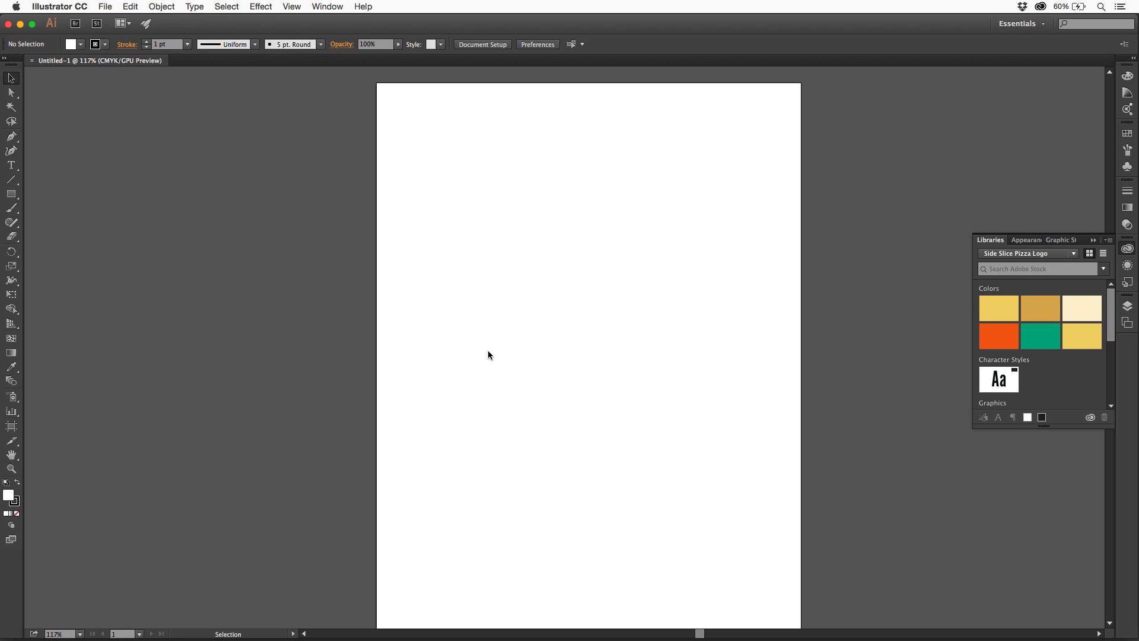
mouse_move(332, 271)
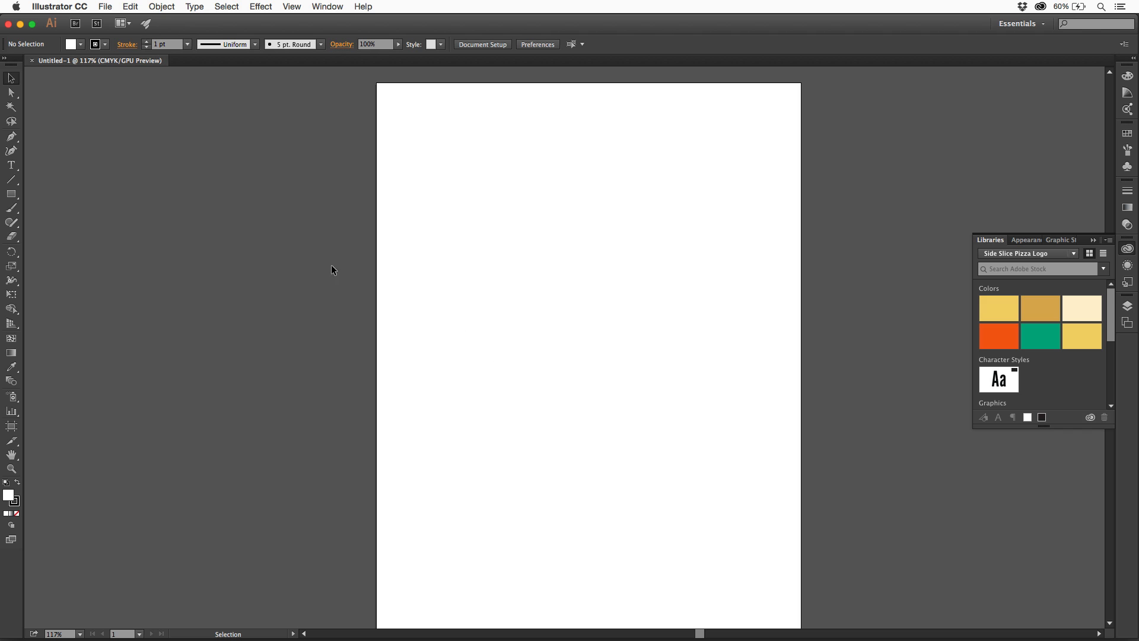
mouse_move(12, 223)
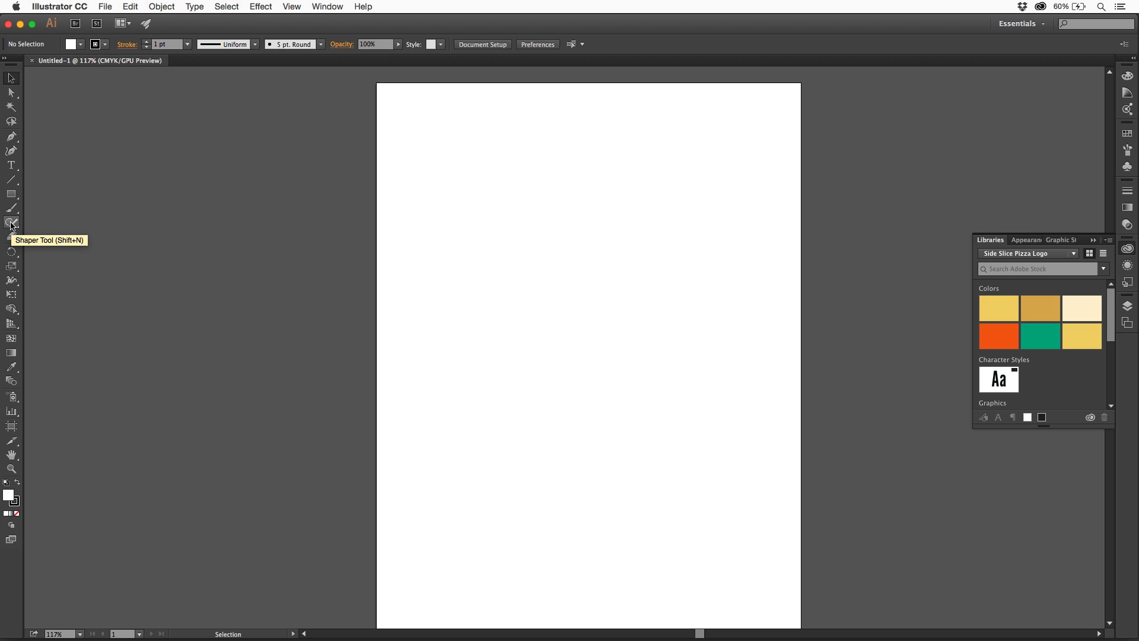
mouse_move(12, 225)
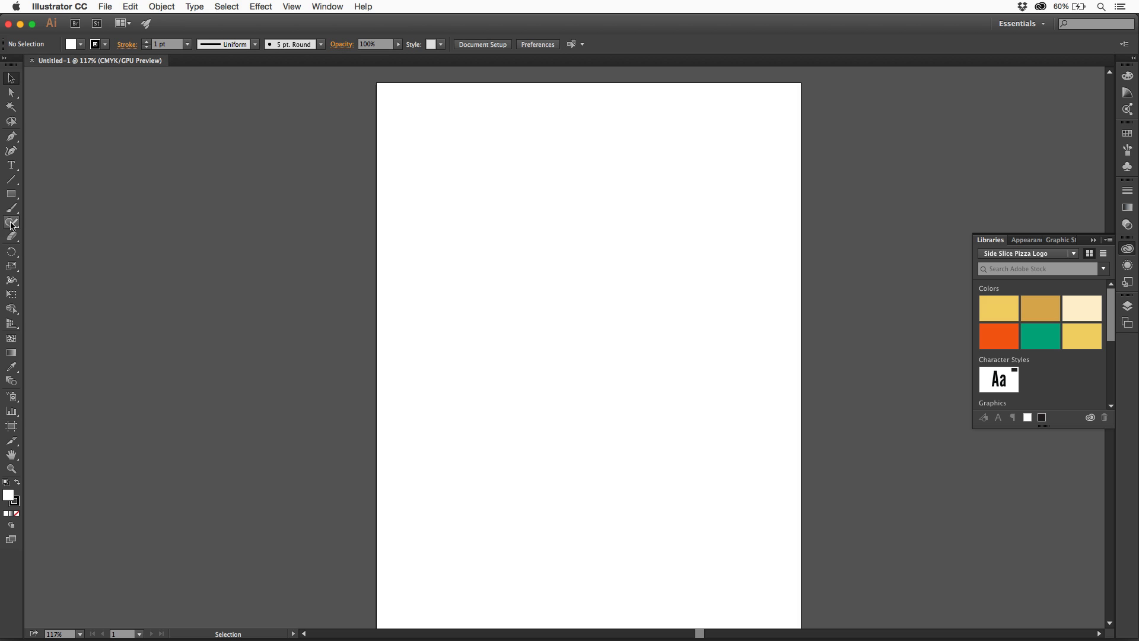
left_click(12, 224)
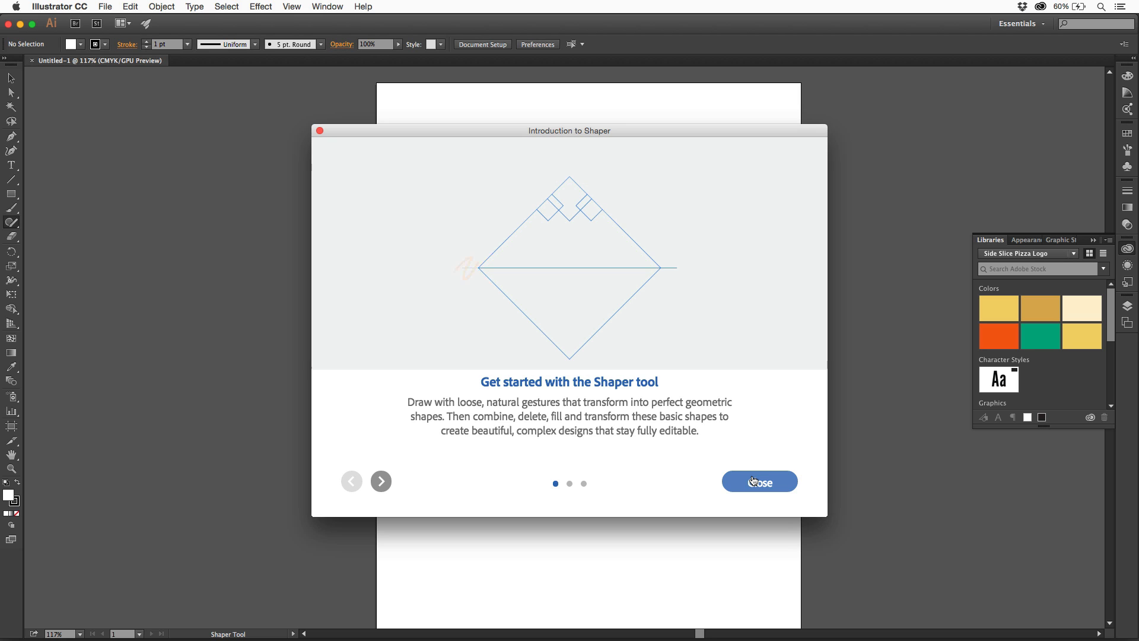
left_click(758, 482)
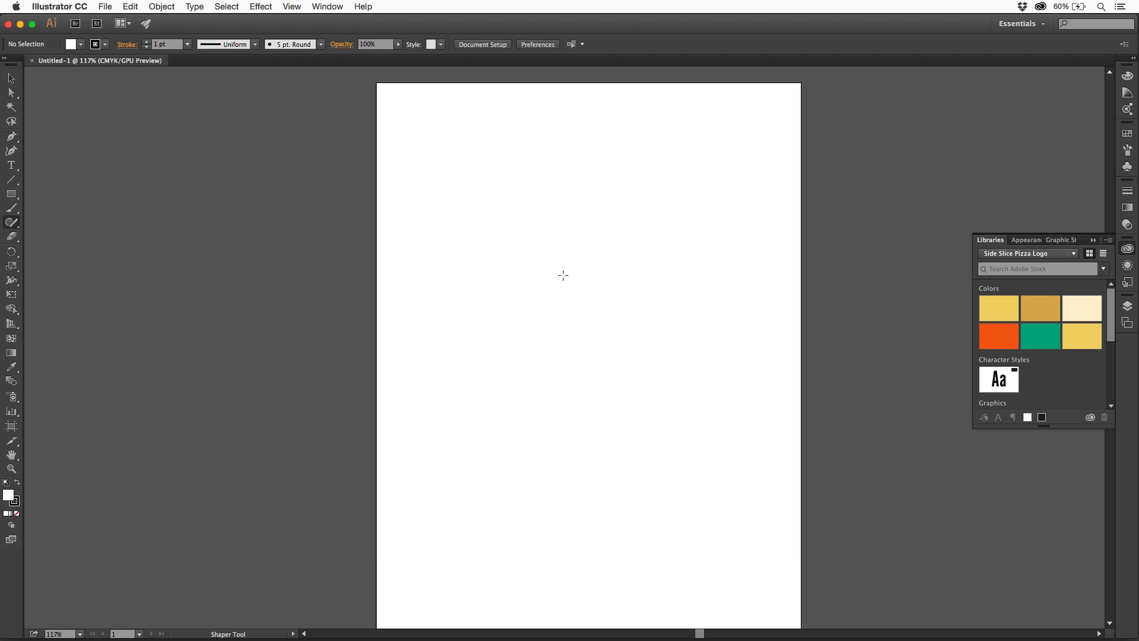
mouse_move(553, 234)
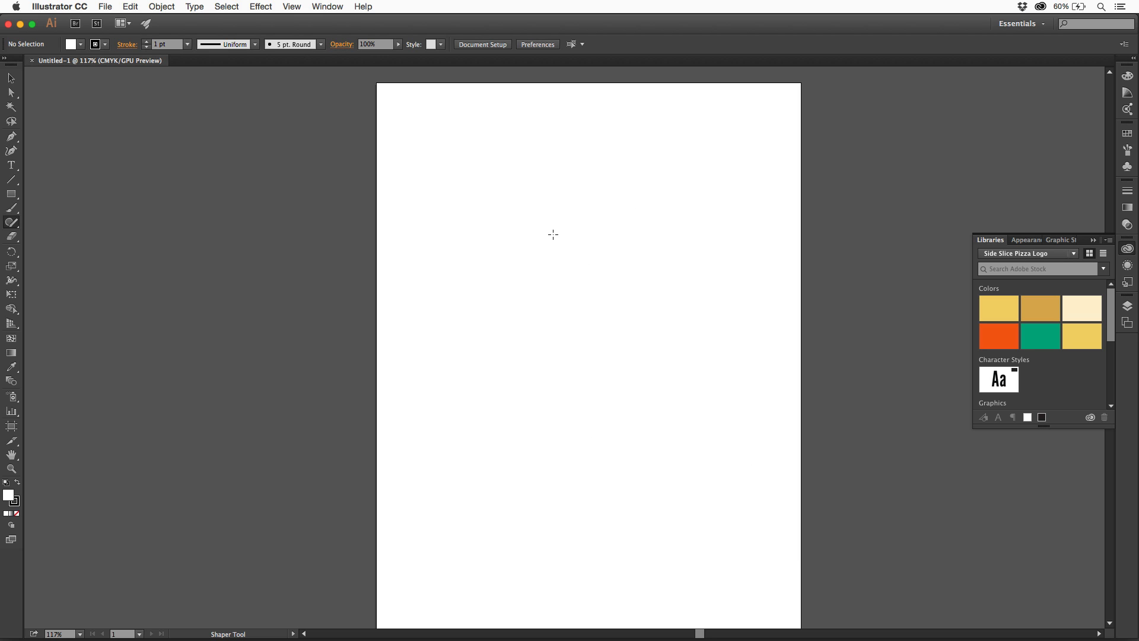
mouse_move(534, 214)
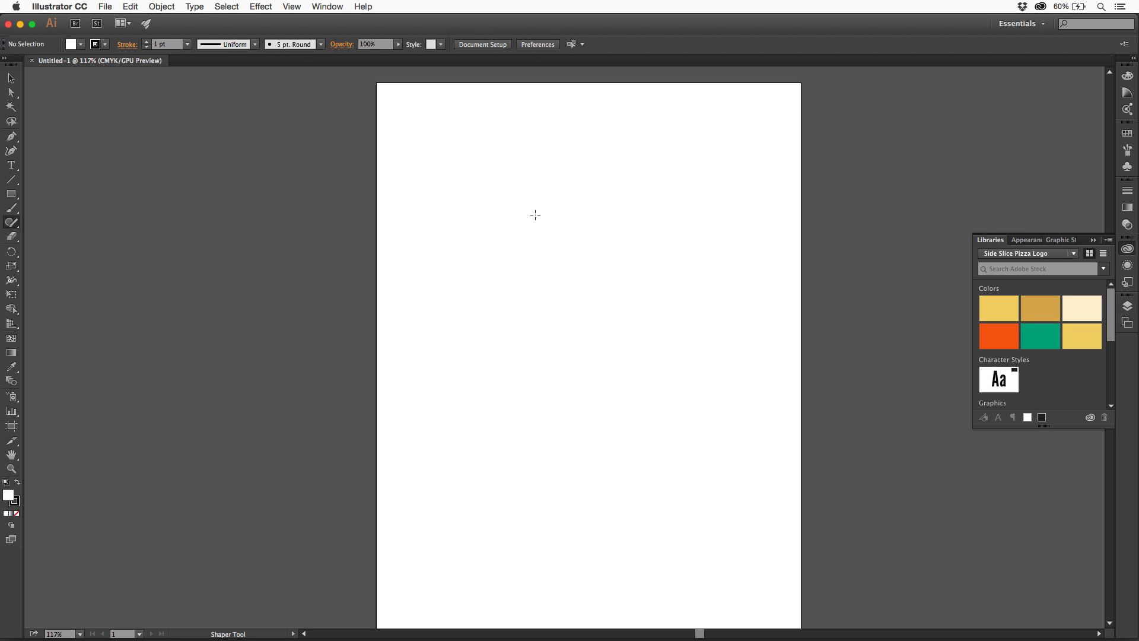
- Sketch a rough circle, boxes below it, and a triangle up-right of the circle
left_click_drag(536, 214, 546, 355)
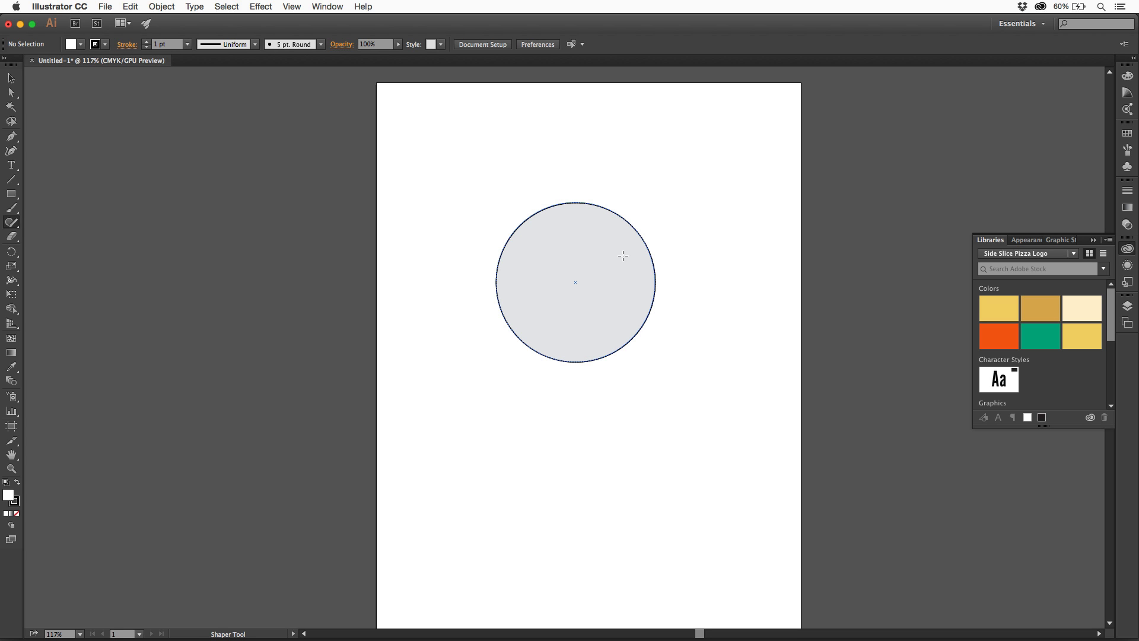
mouse_move(582, 387)
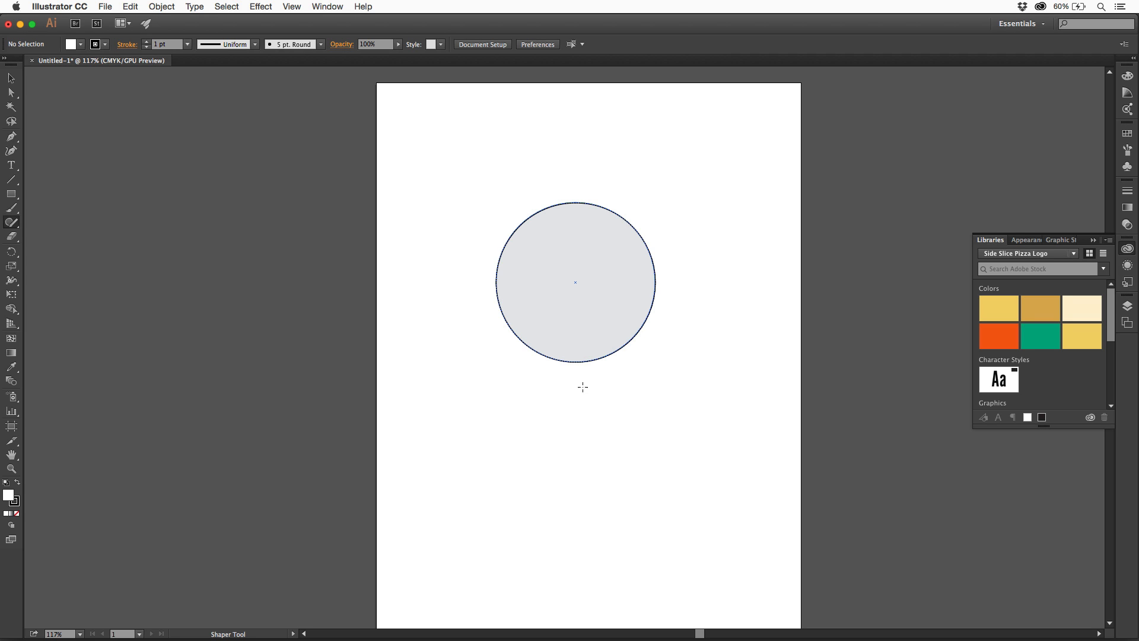
left_click_drag(428, 436, 530, 516)
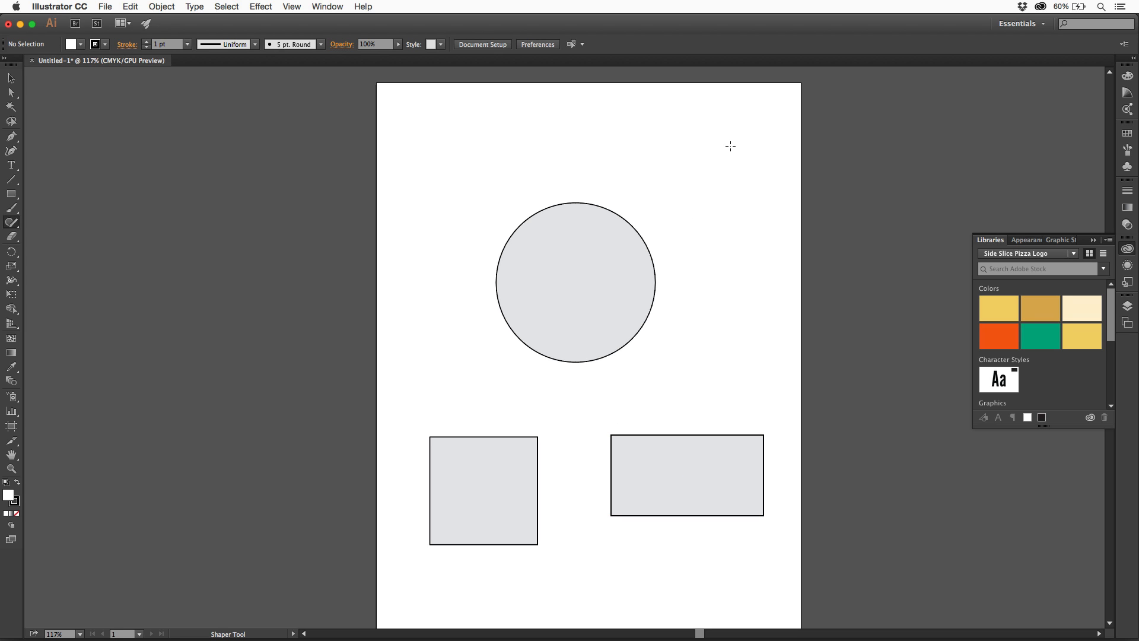
left_click_drag(647, 259, 711, 149)
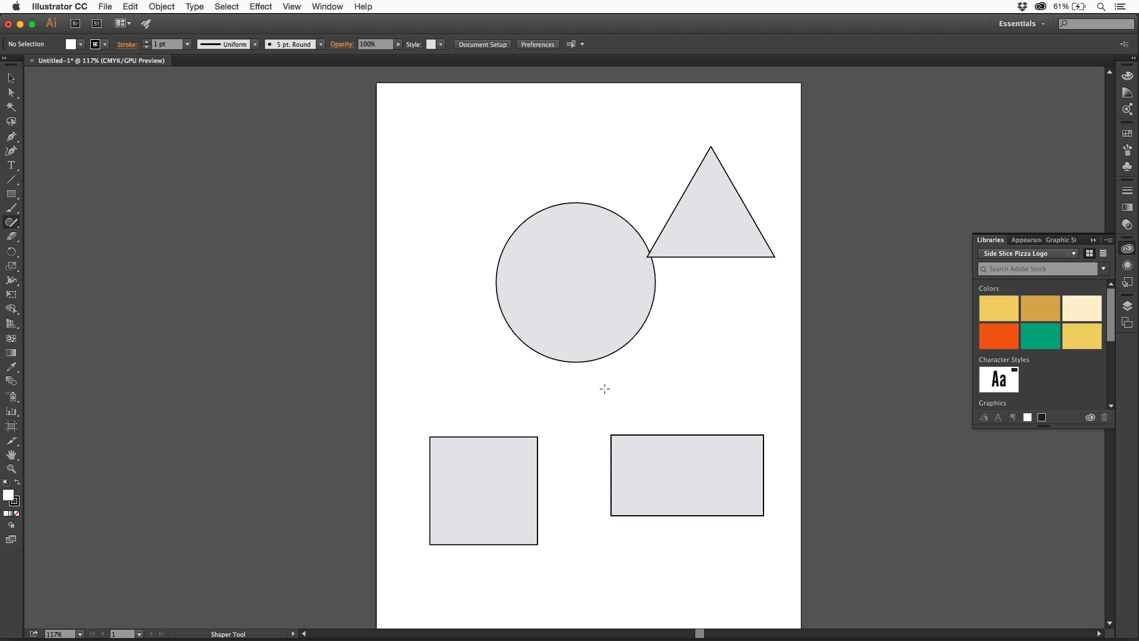
mouse_move(621, 412)
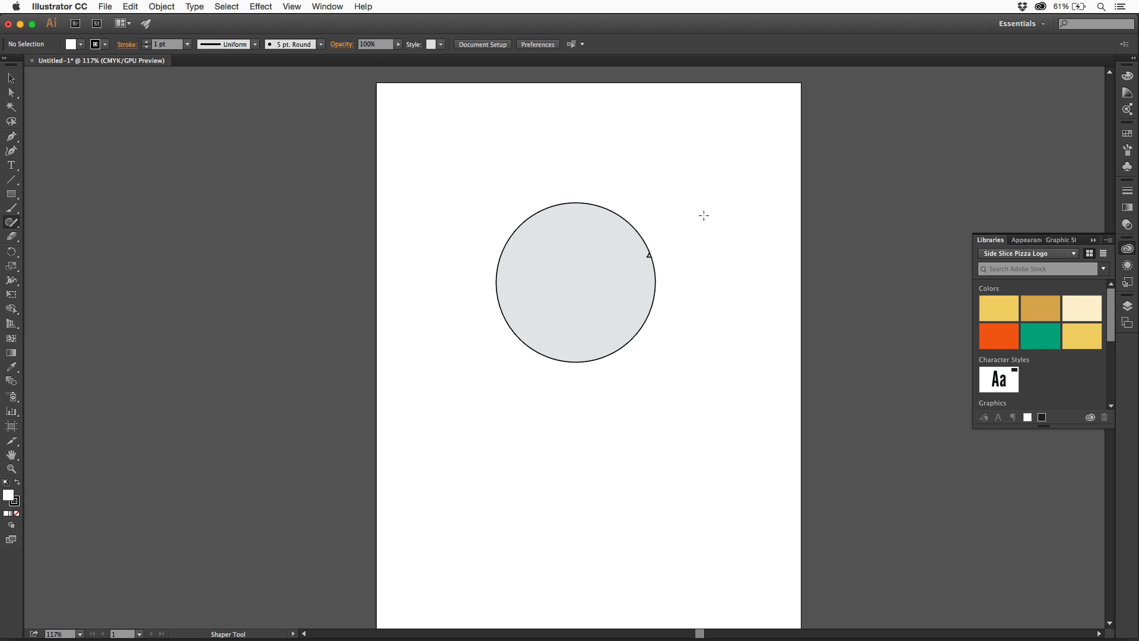
left_click_drag(648, 255, 711, 146)
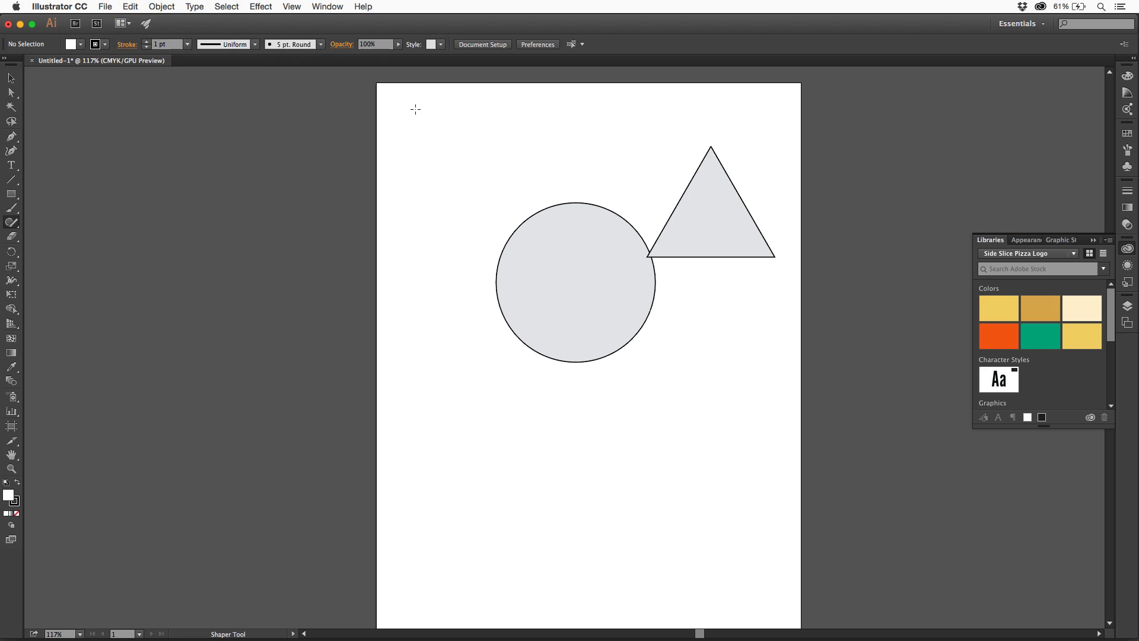
- Select the triangle beside the circle and scribble over it to erase it
left_click(696, 233)
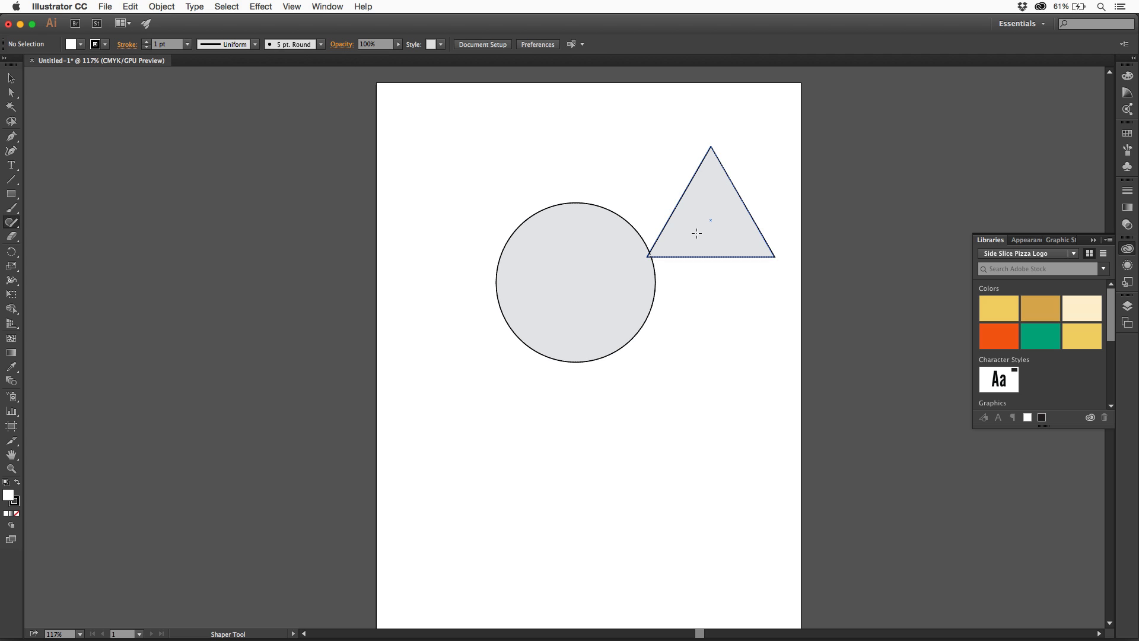
mouse_move(692, 220)
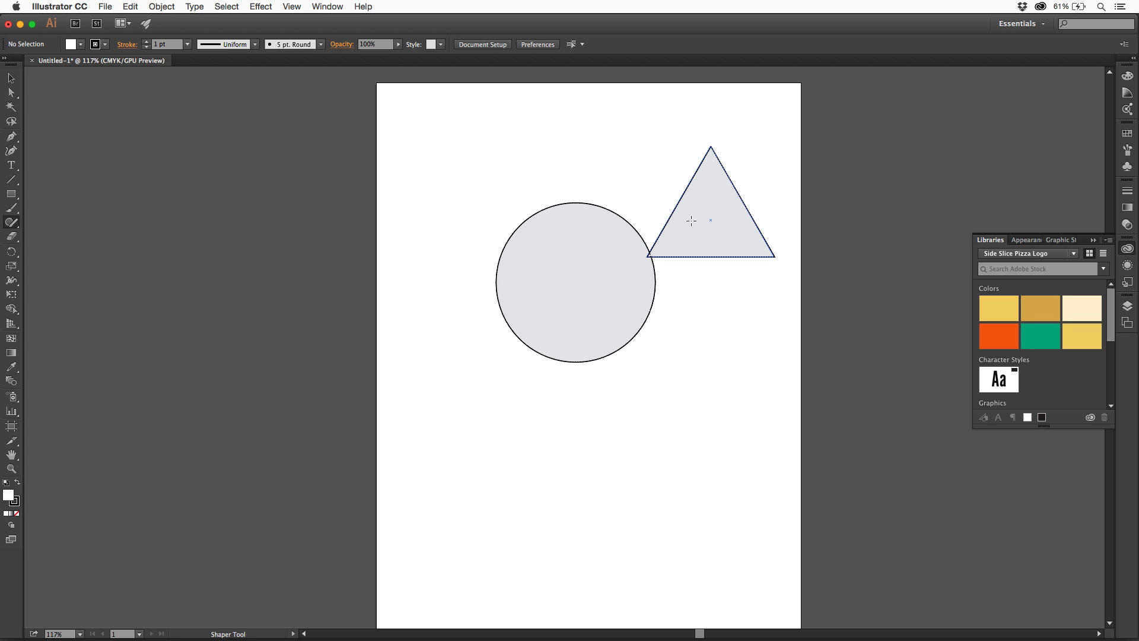
left_click(710, 204)
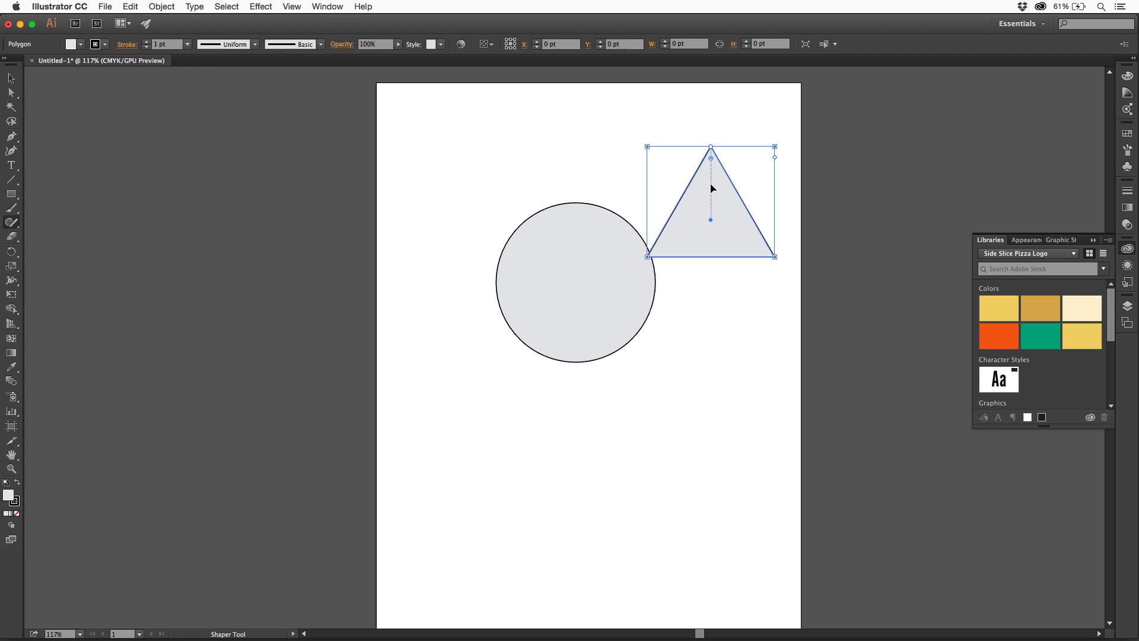
left_click_drag(711, 187, 759, 205)
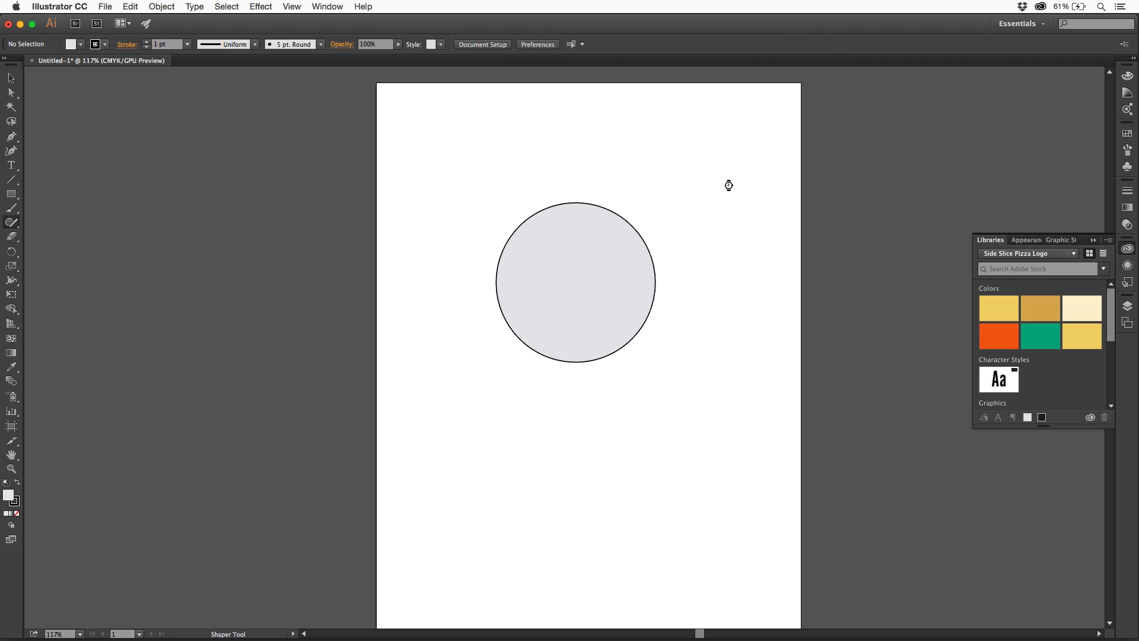
mouse_move(664, 269)
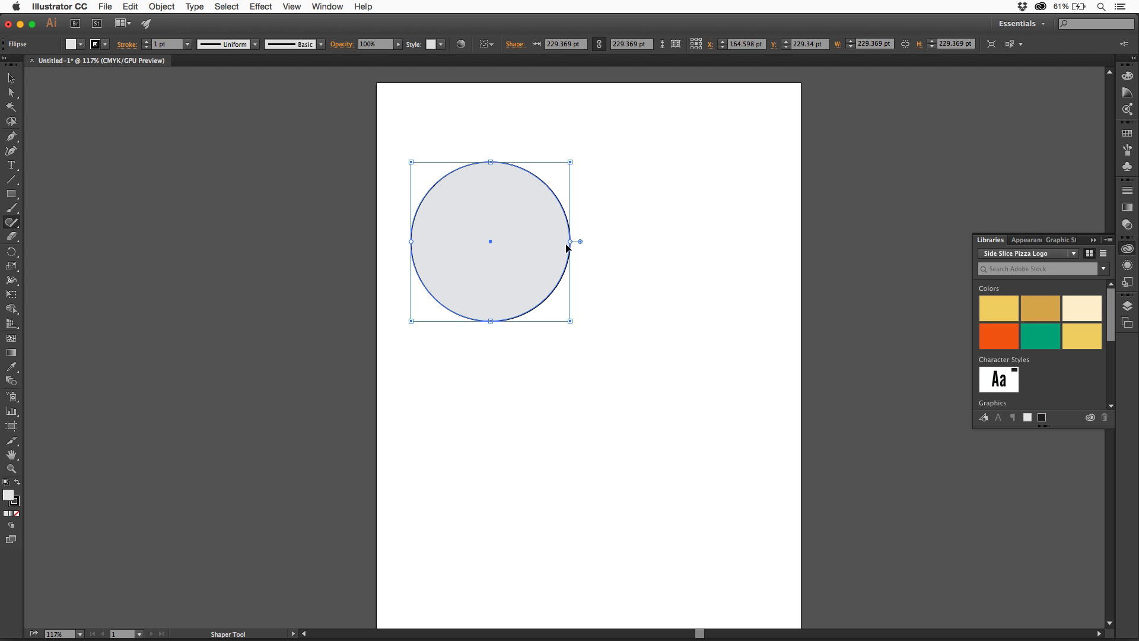
- Scribble a quarter notch into the circle, then select the merged Shaper Group
left_click_drag(578, 241, 492, 323)
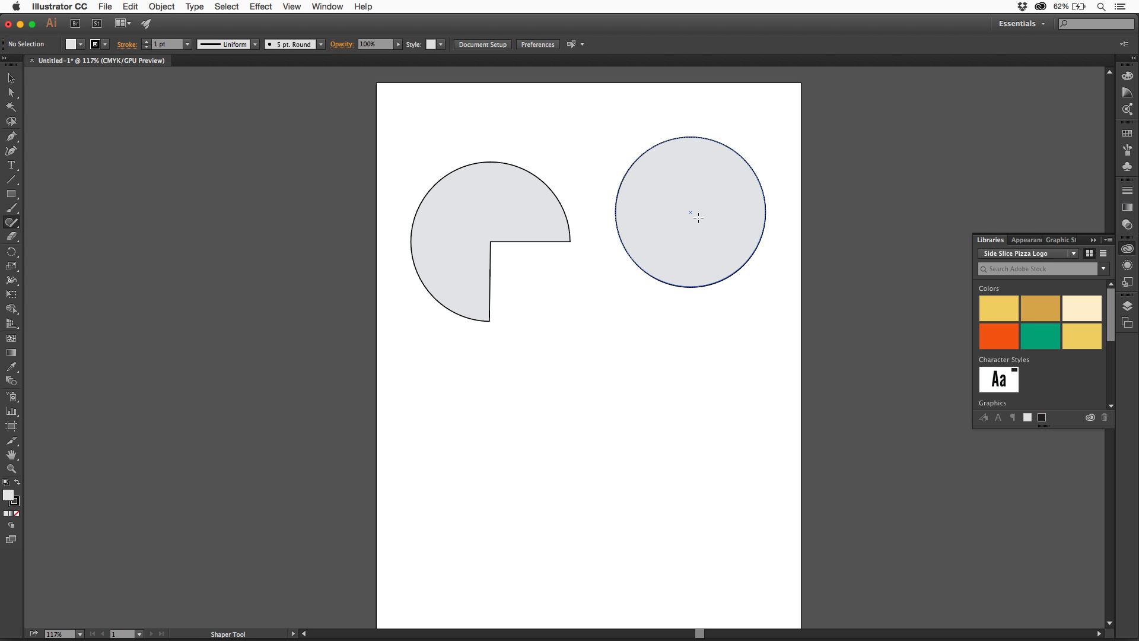
left_click(689, 211)
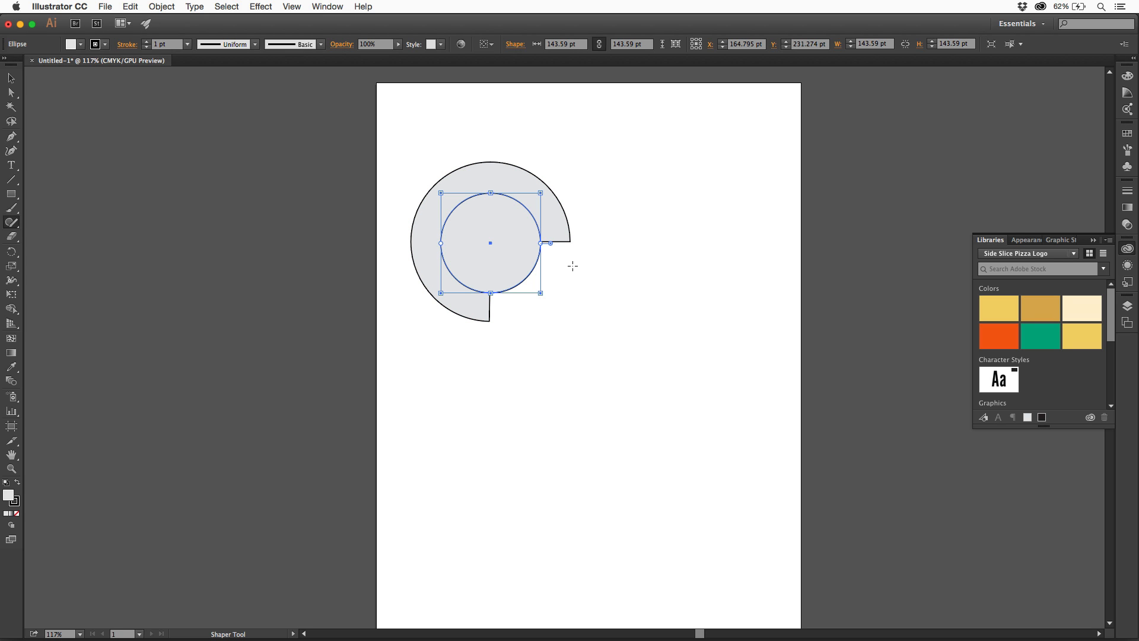
mouse_move(533, 346)
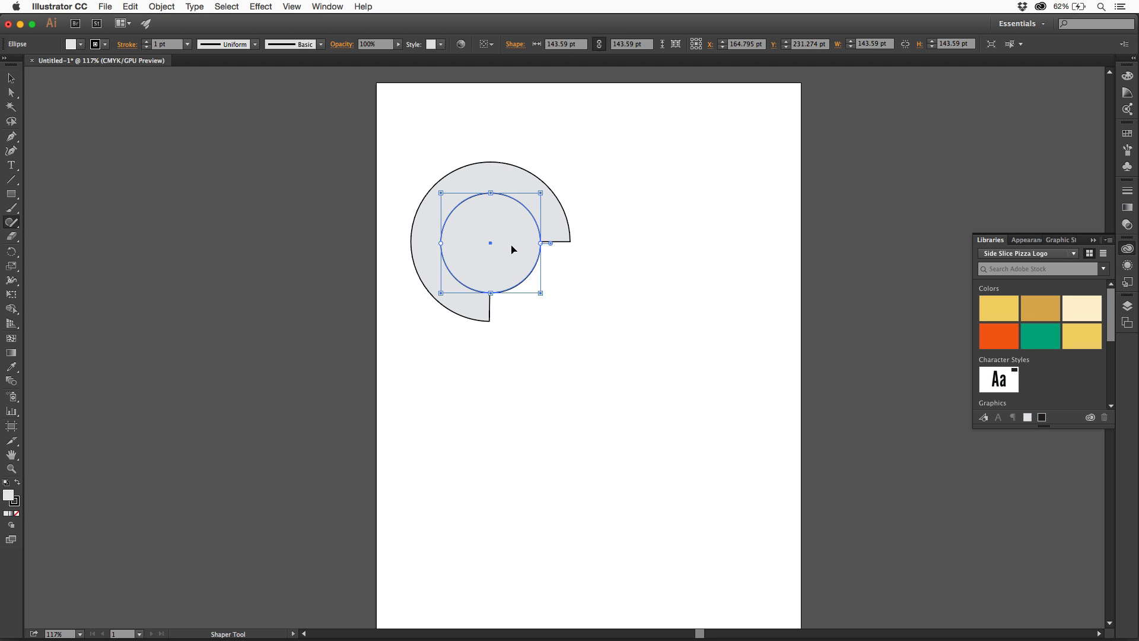
mouse_move(496, 226)
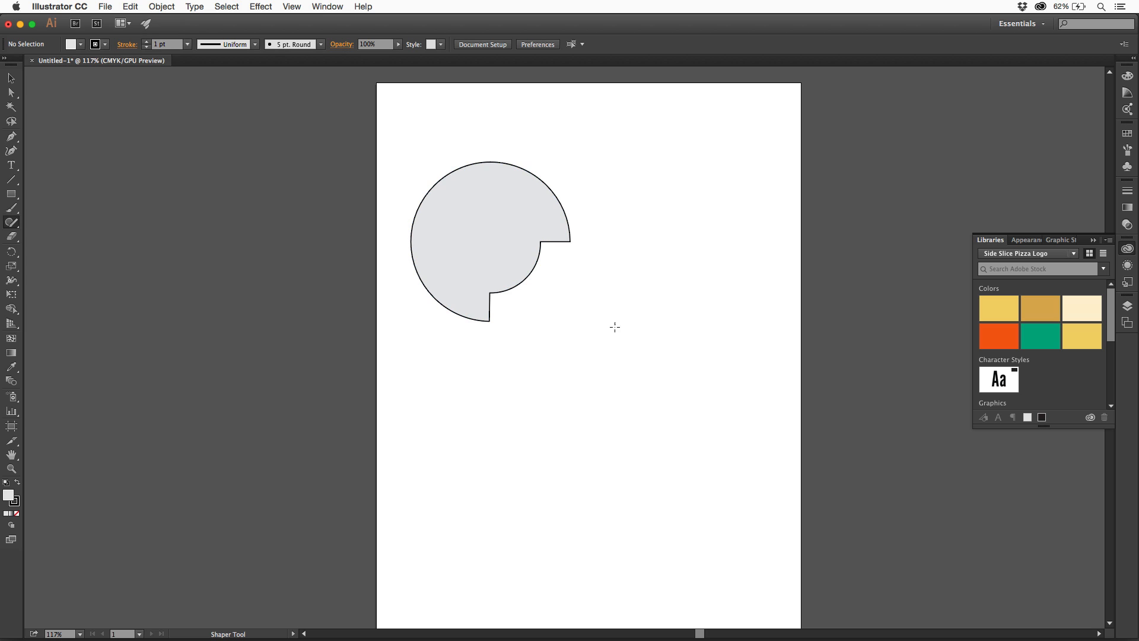
mouse_move(631, 335)
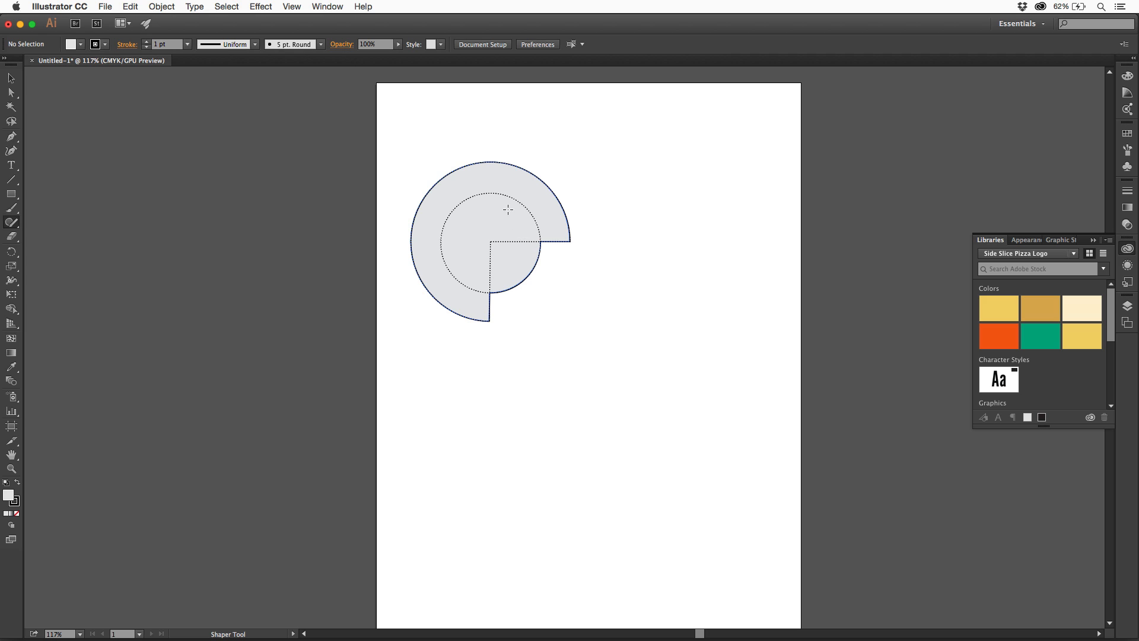
left_click(491, 243)
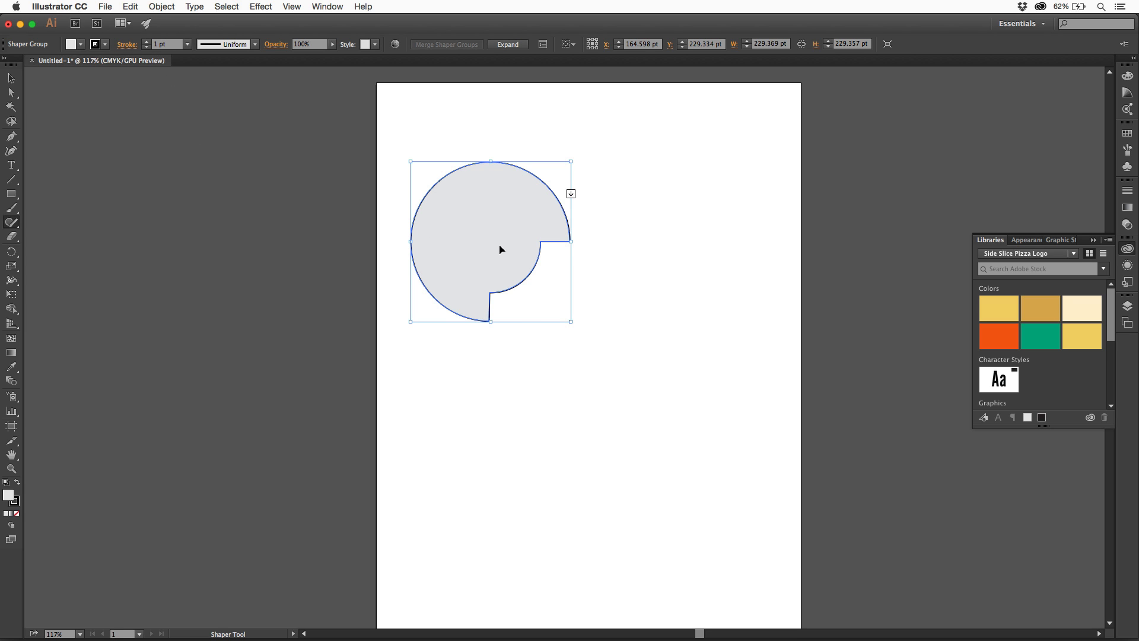
- Drag the notched Shaper Group toward the page centre and select the red shape
left_click_drag(499, 249, 612, 305)
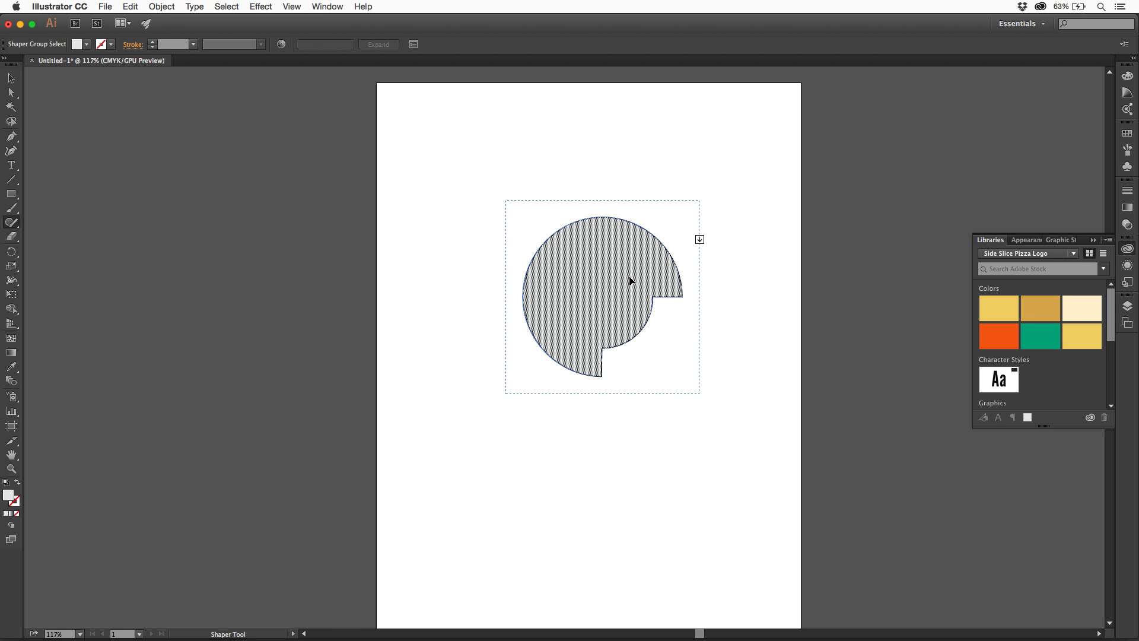
mouse_move(572, 307)
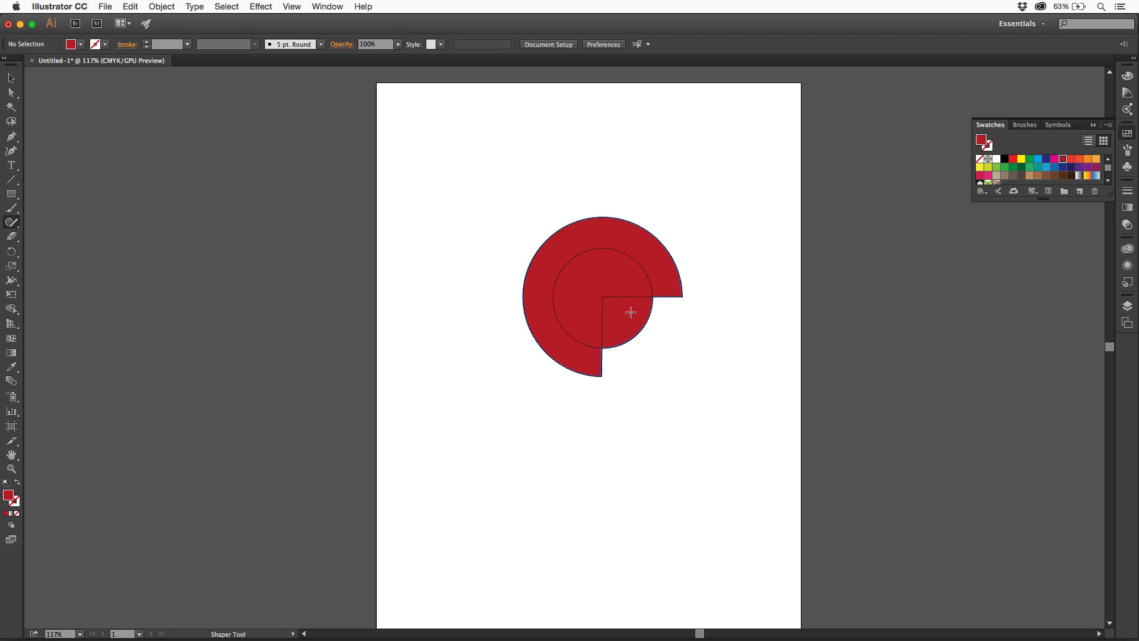
left_click(603, 313)
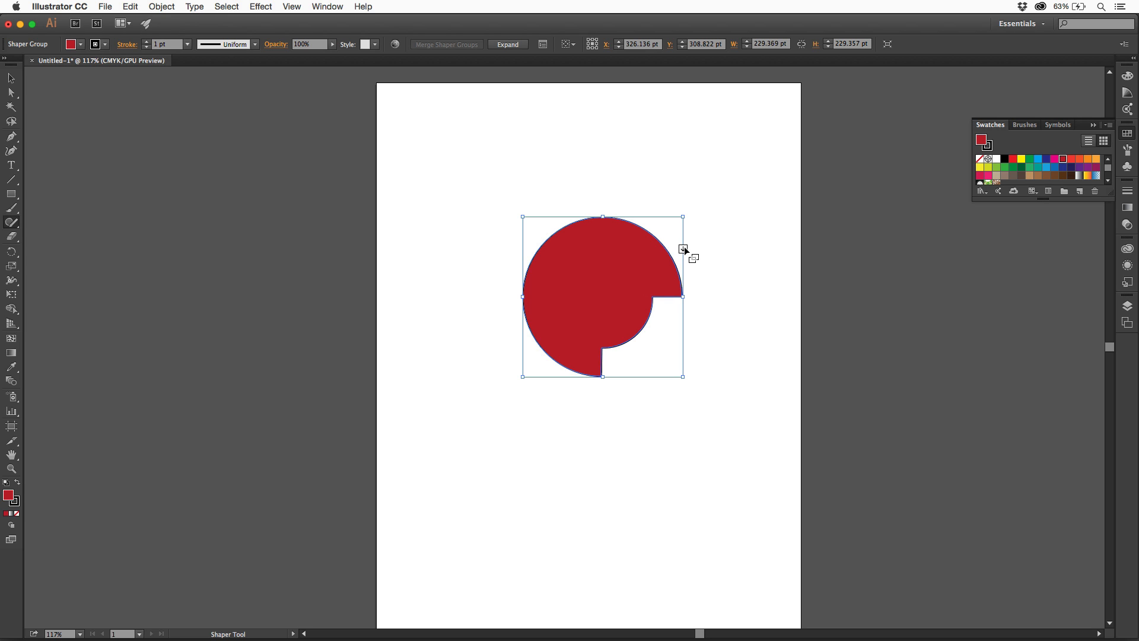
mouse_move(683, 253)
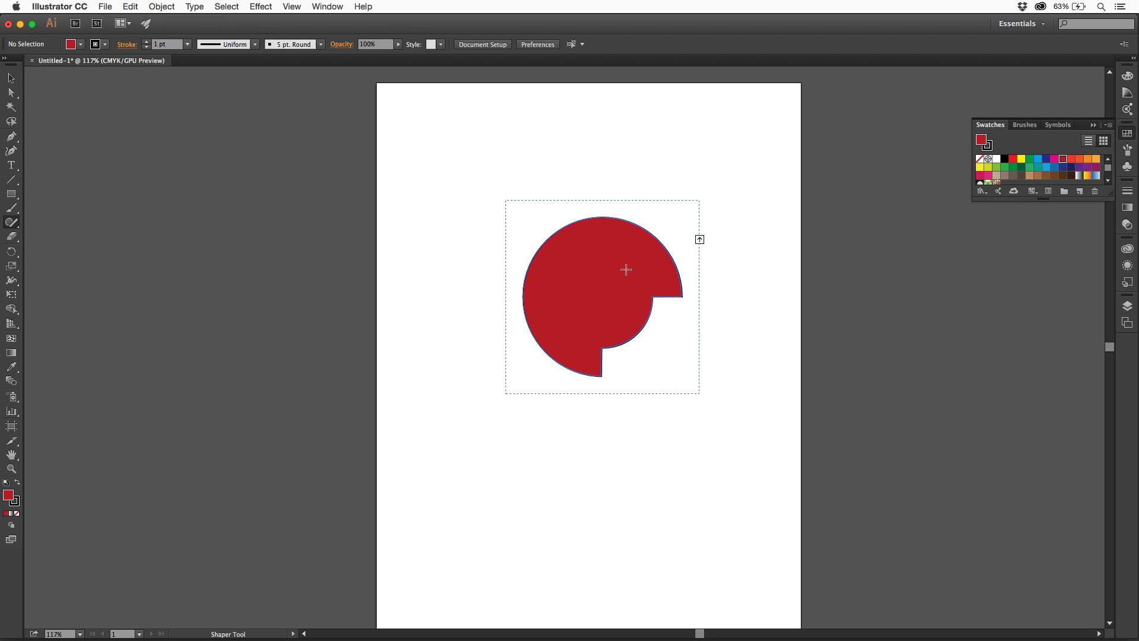
mouse_move(768, 245)
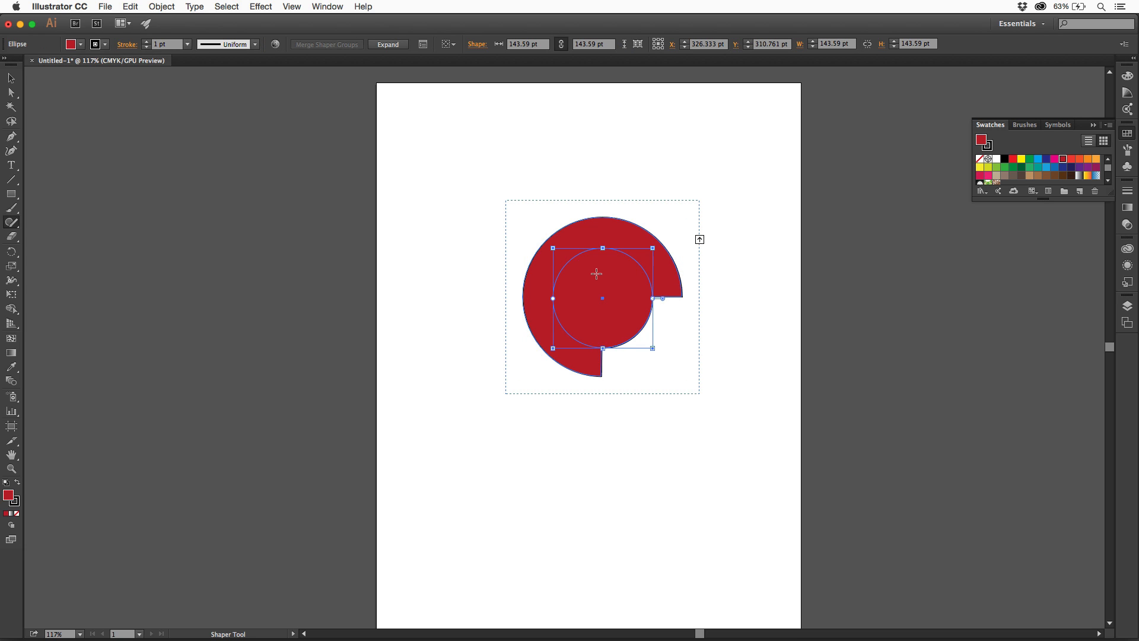
mouse_move(617, 232)
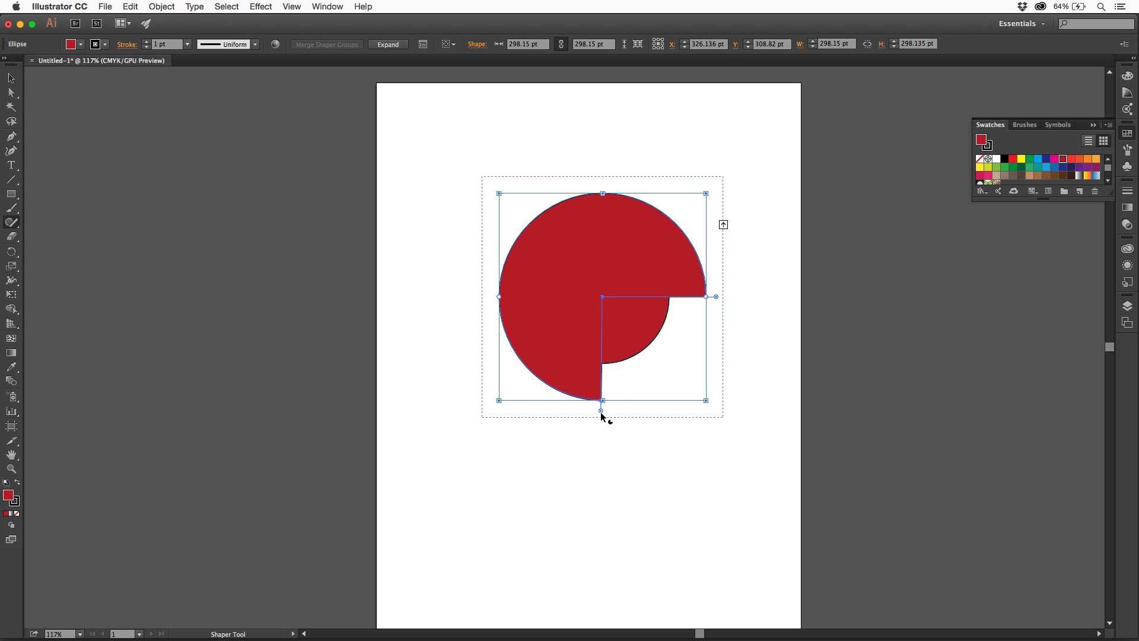
- Swing the notch's lower and upper pie edges to widen it into an angled wedge
left_click_drag(601, 399, 572, 403)
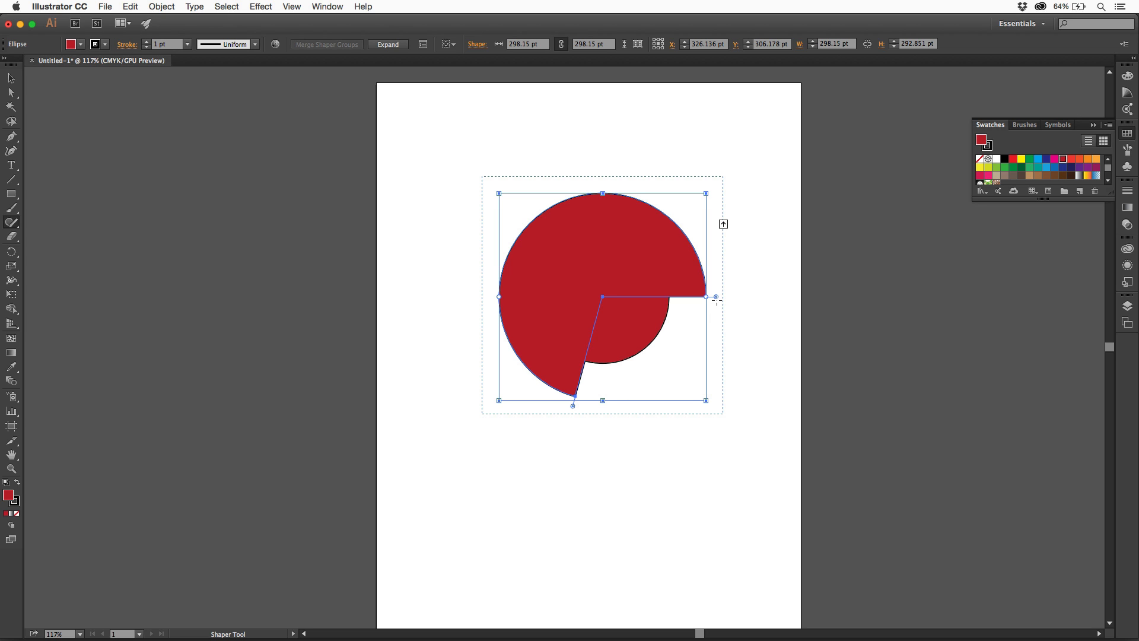
left_click_drag(706, 297, 706, 256)
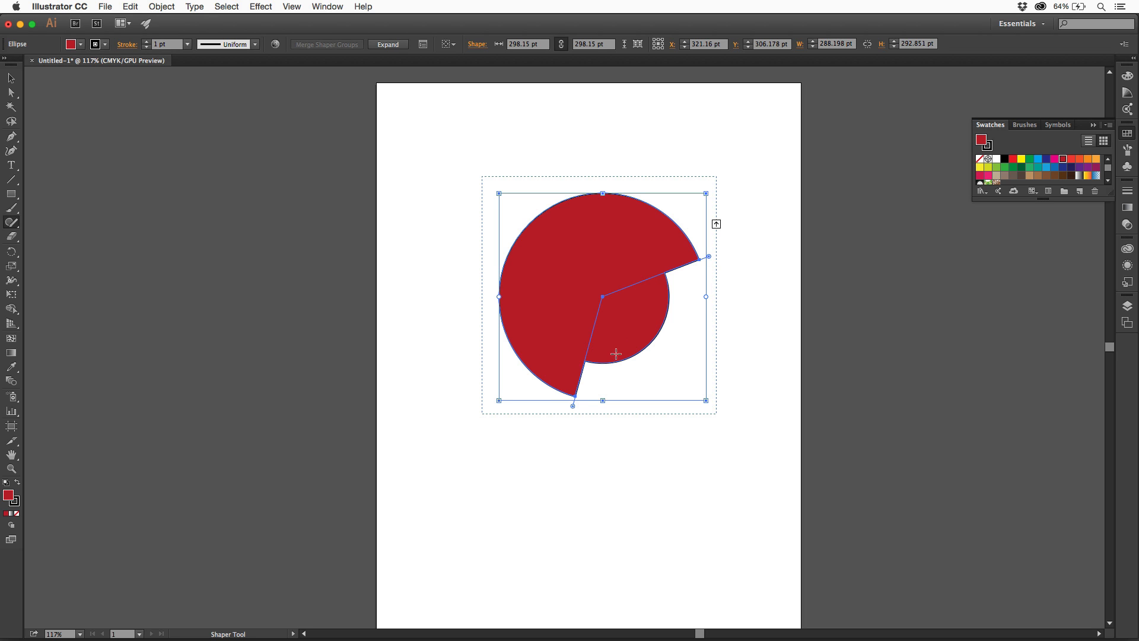
mouse_move(623, 285)
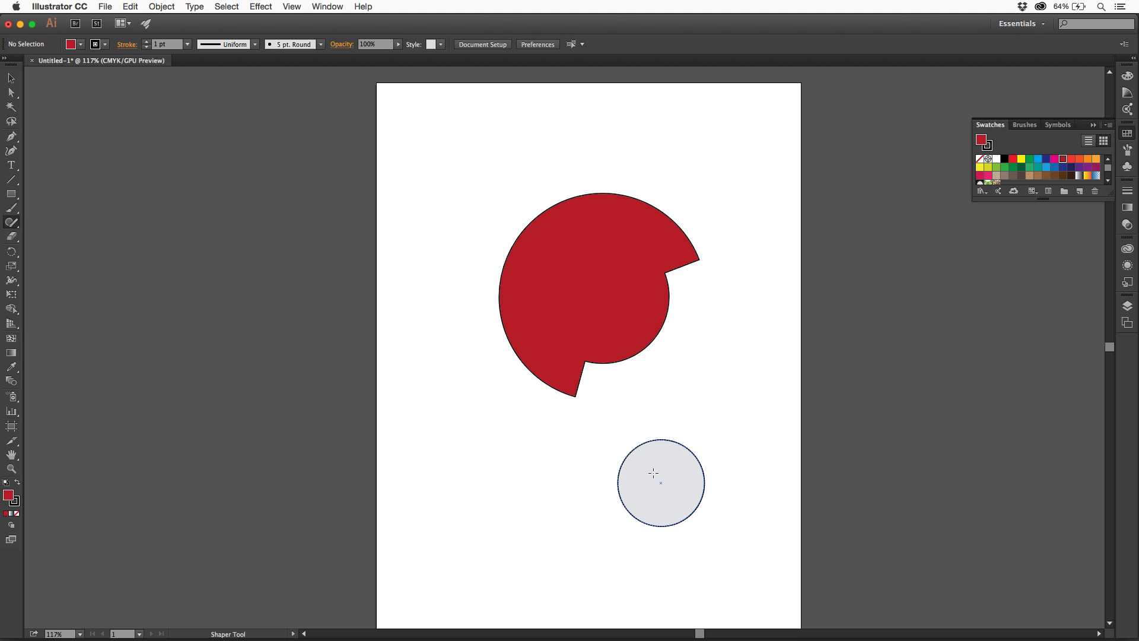
- Move the small circle onto the red shape's lower edge and cut it out as a hole
left_click(660, 482)
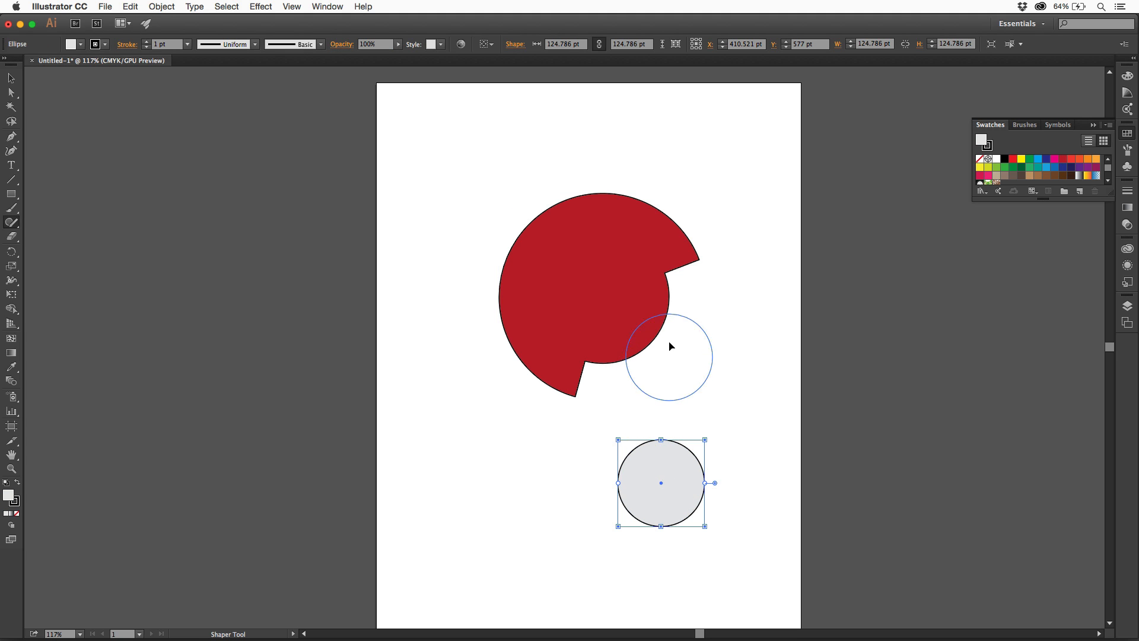
left_click_drag(660, 482, 669, 355)
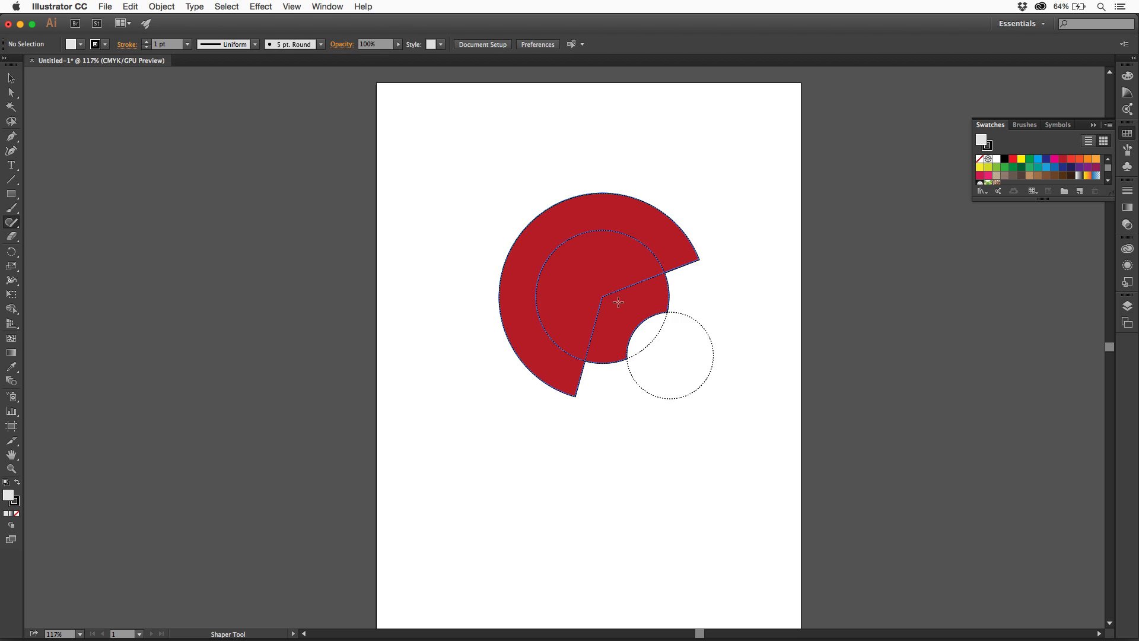
mouse_move(644, 319)
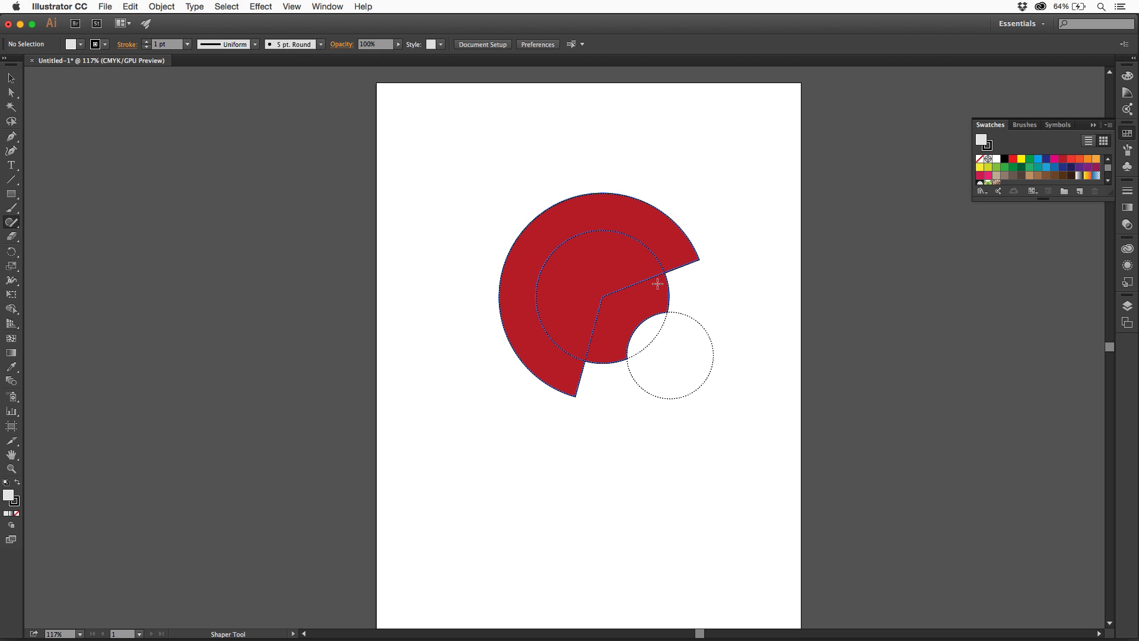
left_click(657, 283)
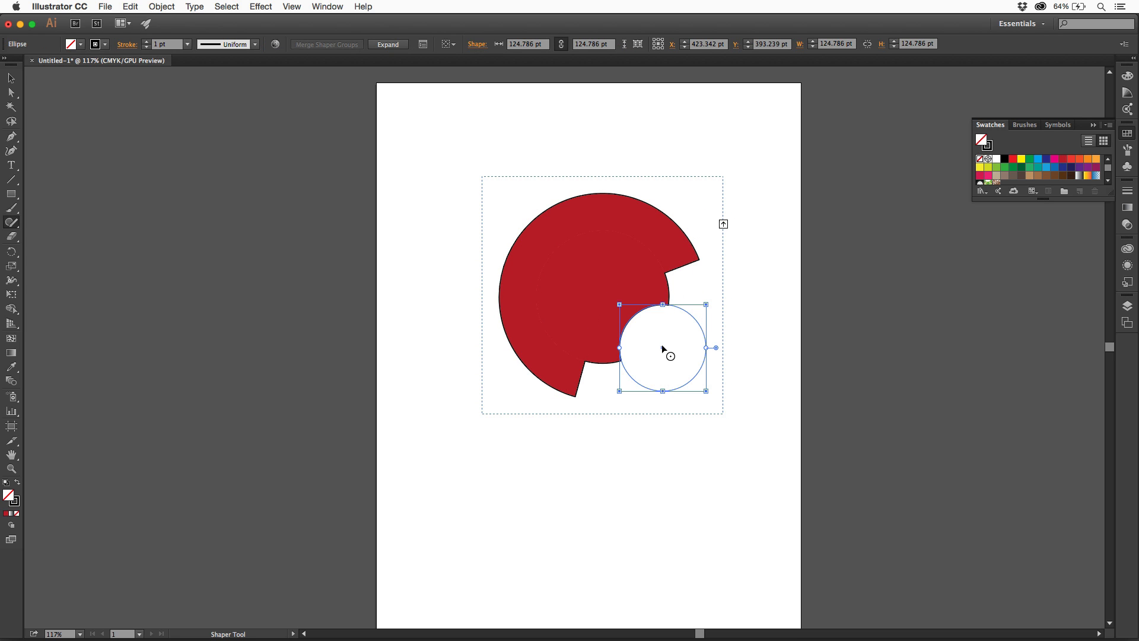
left_click_drag(662, 347, 657, 356)
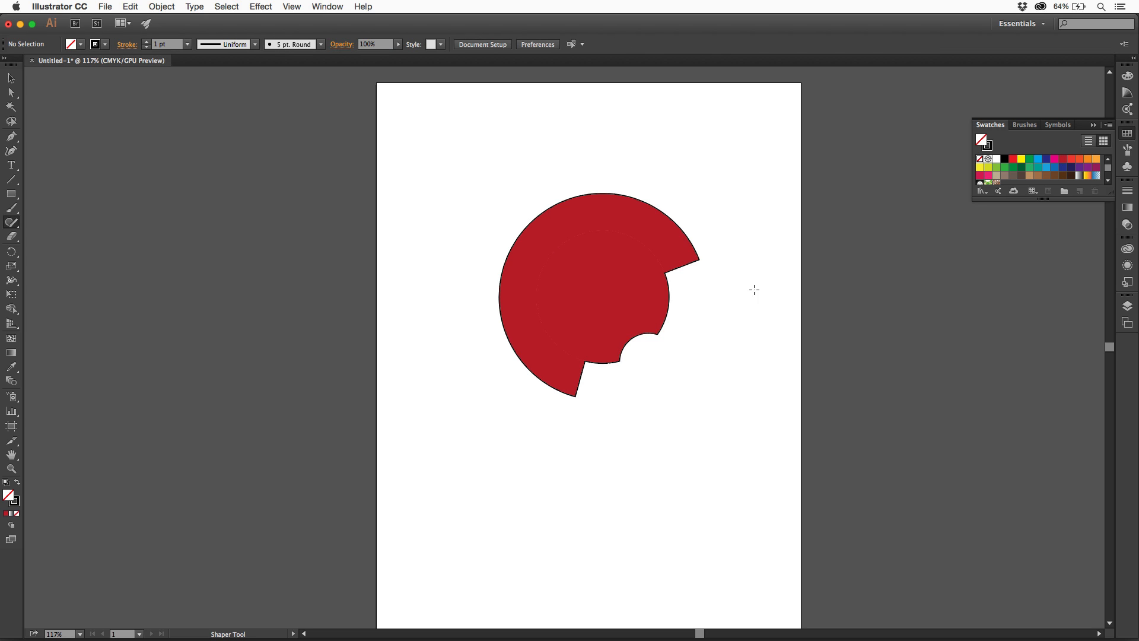
left_click(599, 290)
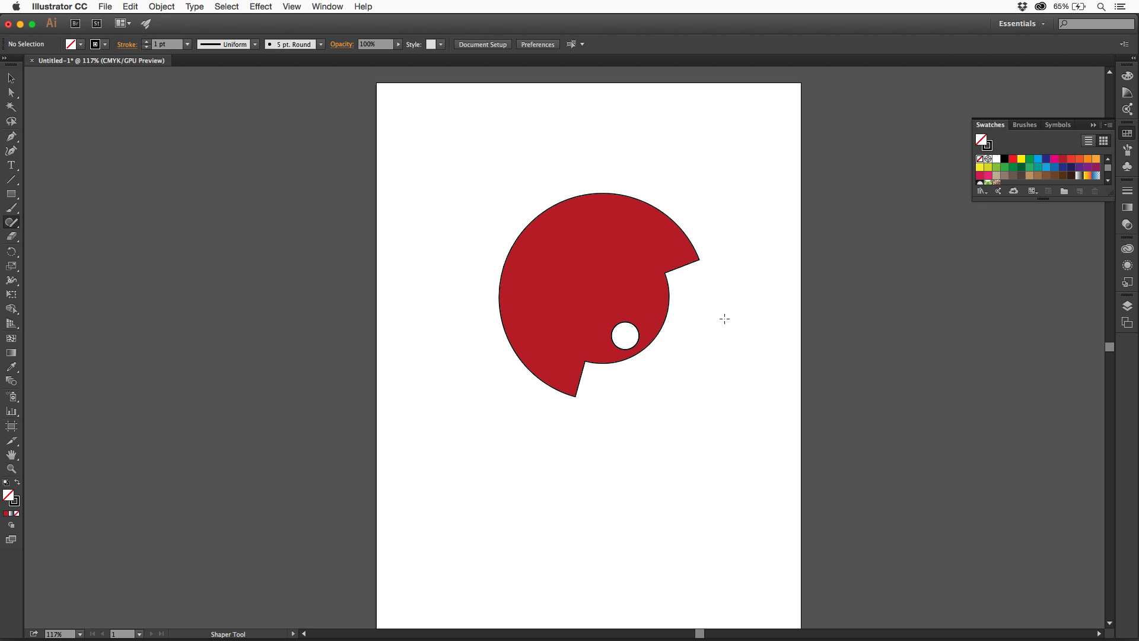
mouse_move(744, 312)
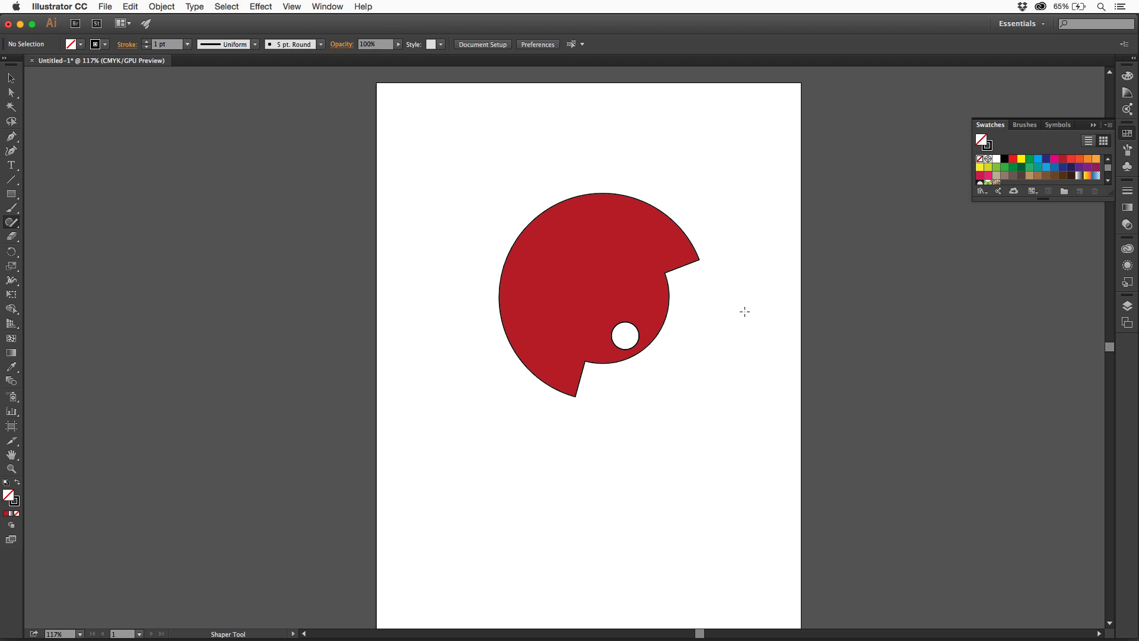
mouse_move(200, 226)
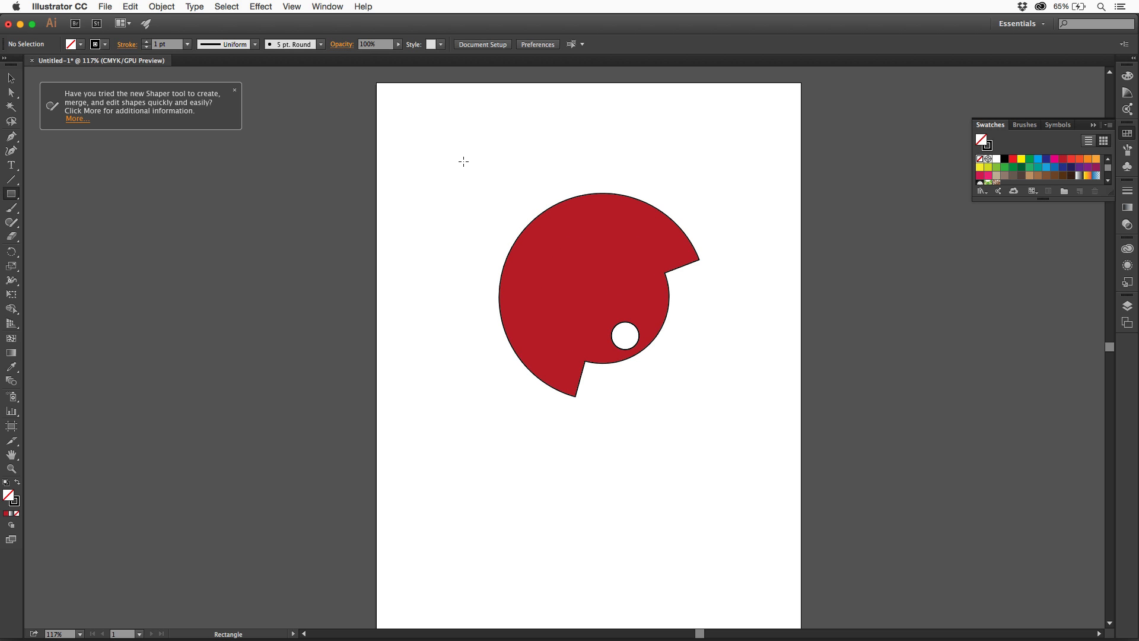
- Draw a square enclosing the red shape and fill it with blue
left_click(595, 301)
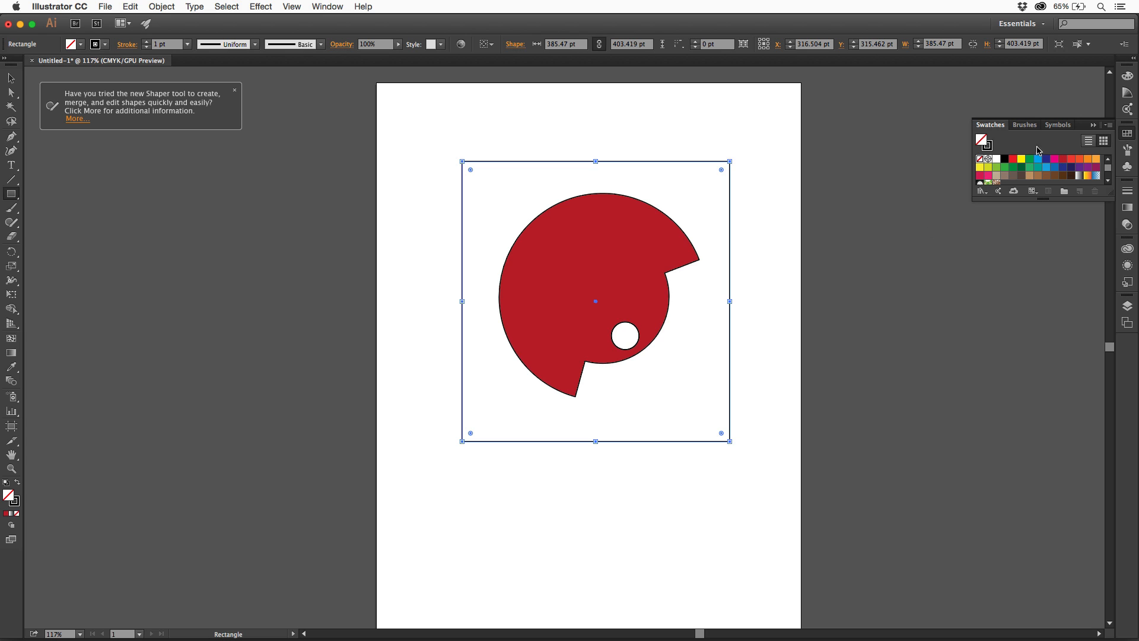
left_click(1047, 166)
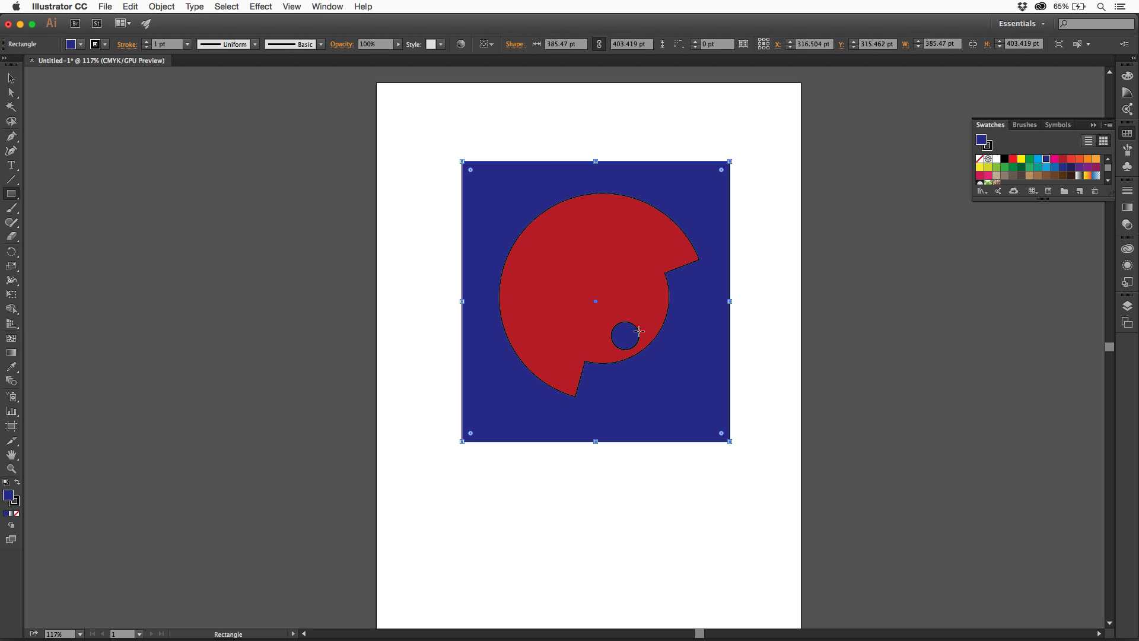
mouse_move(704, 349)
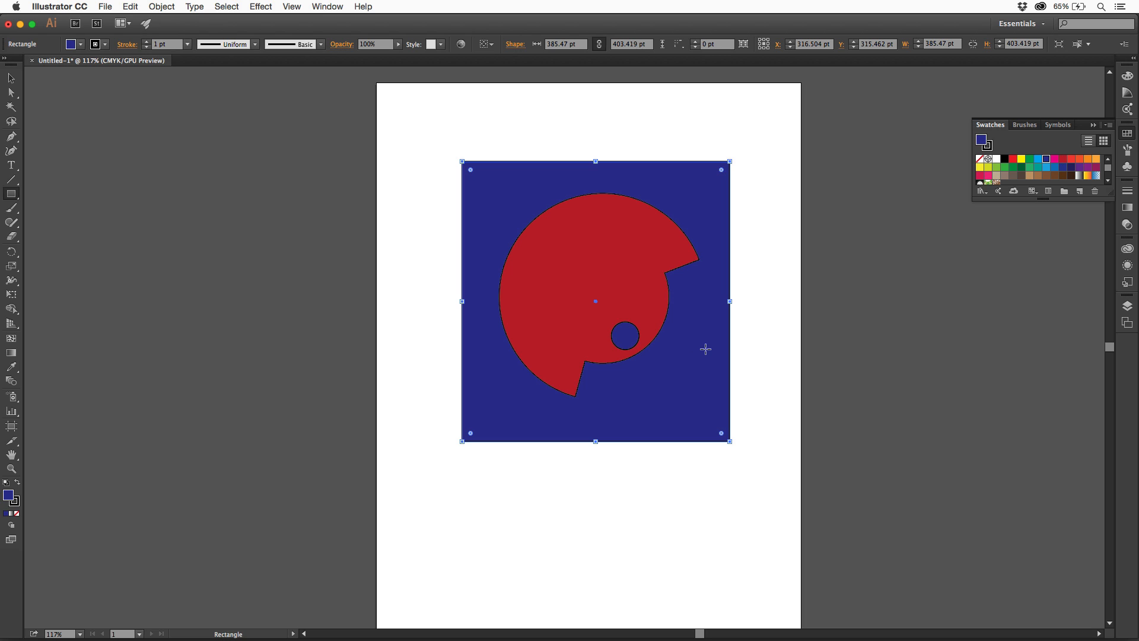